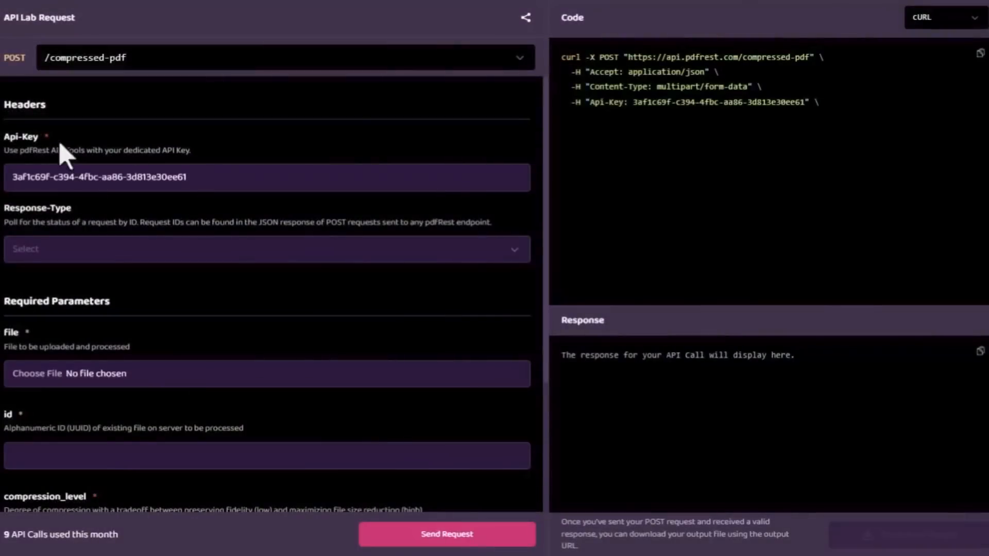
Step: Target the /rasterized-pdf endpoint and attach PDF Pages_Yellow.pdf for processing
left_click(519, 58)
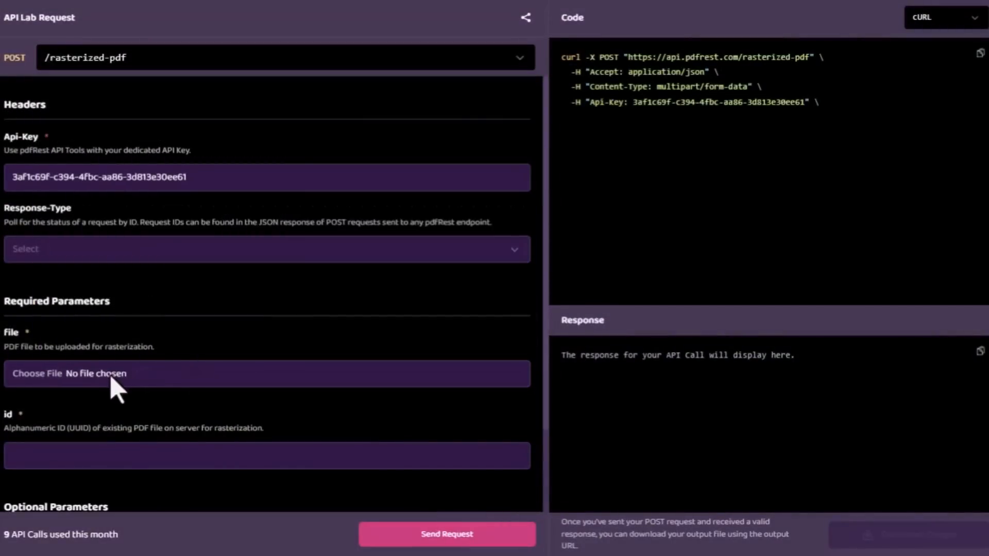
left_click(36, 373)
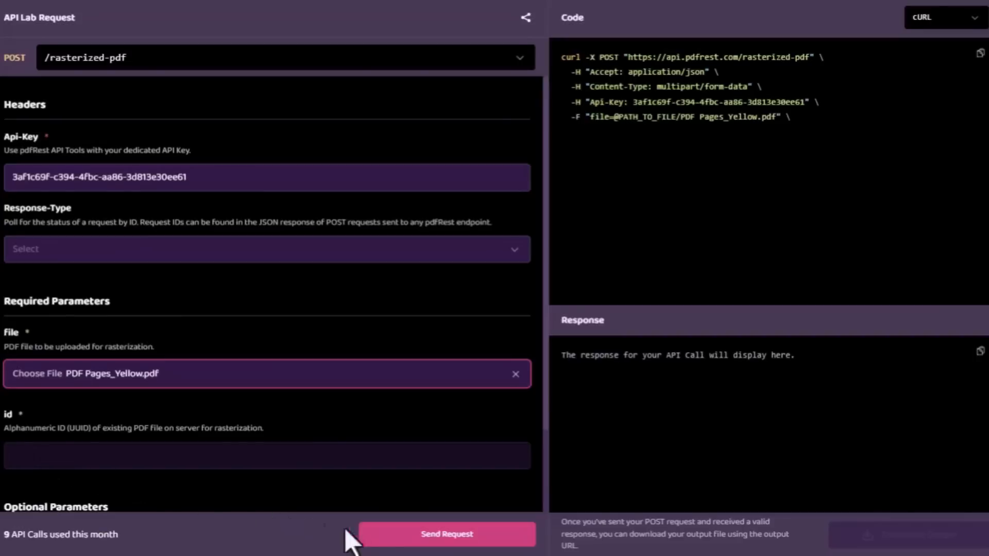
left_click(446, 533)
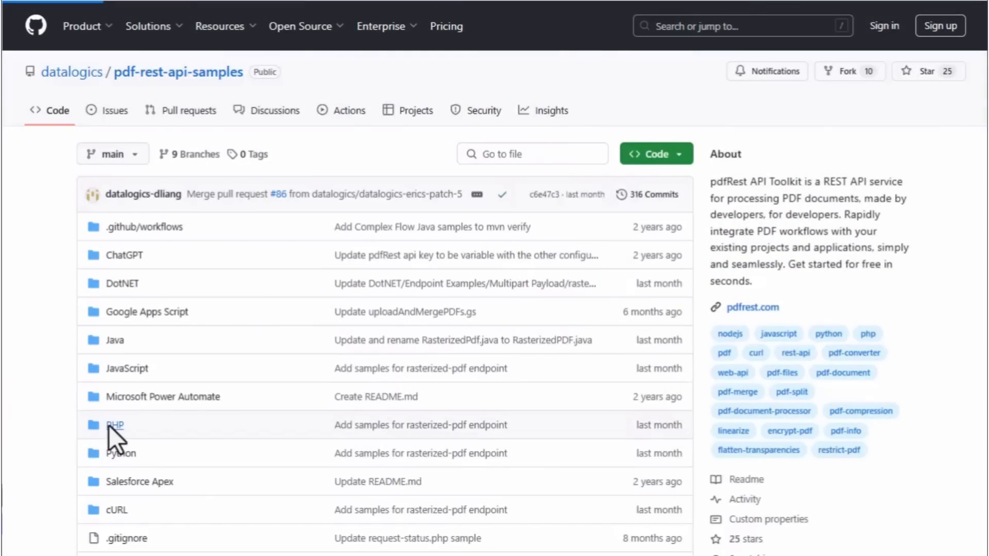
Step: Browse the PHP JSON Payload endpoint examples down to rasterized-pdf.php
left_click(115, 424)
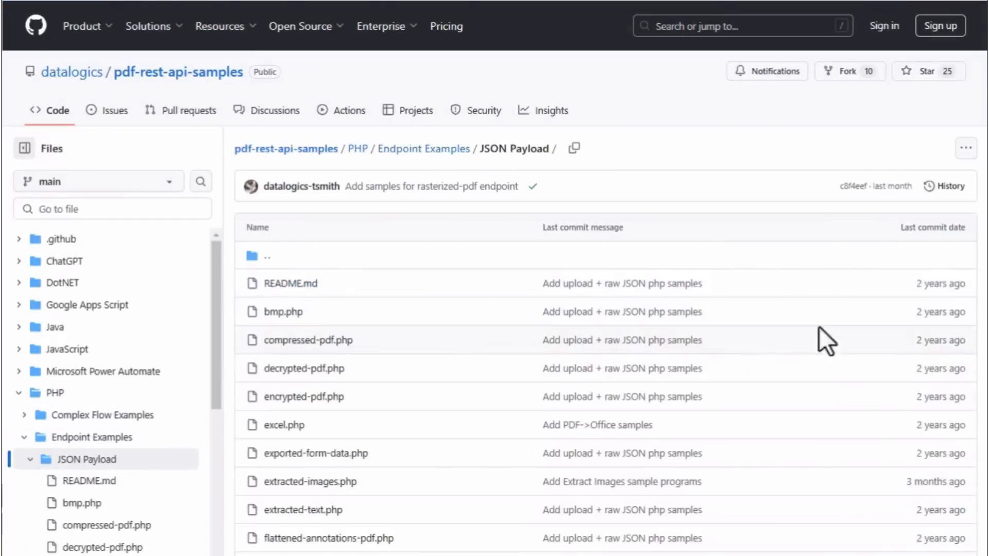
scroll("down", 3)
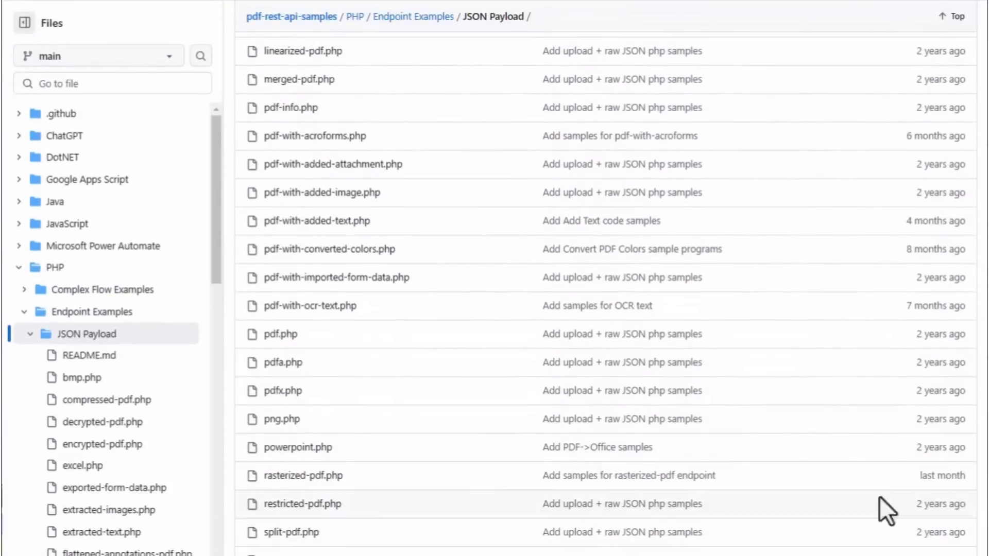